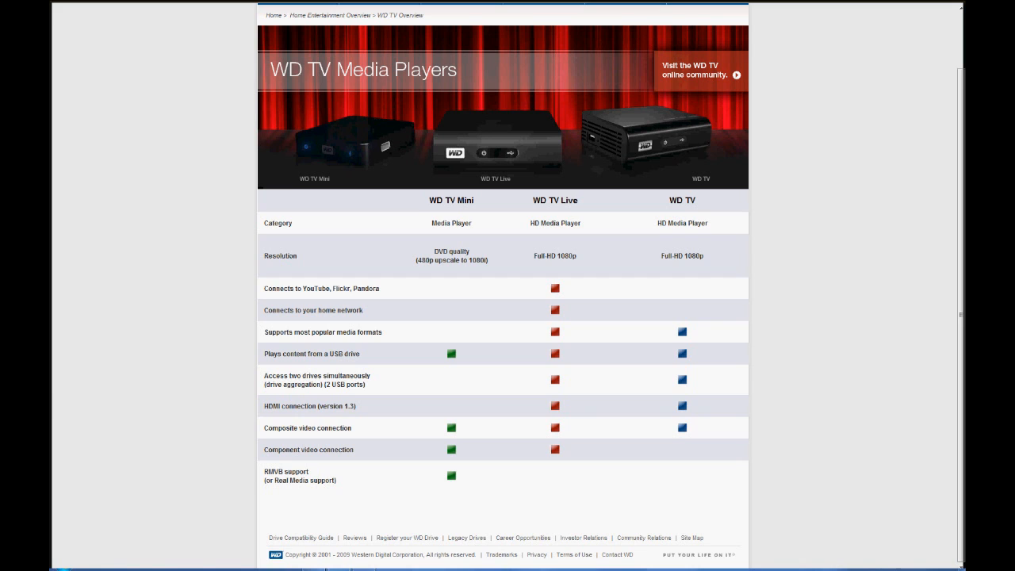
From the Start menu reach the Network and Sharing Center and confirm the wired network as a Home network.
click(8, 561)
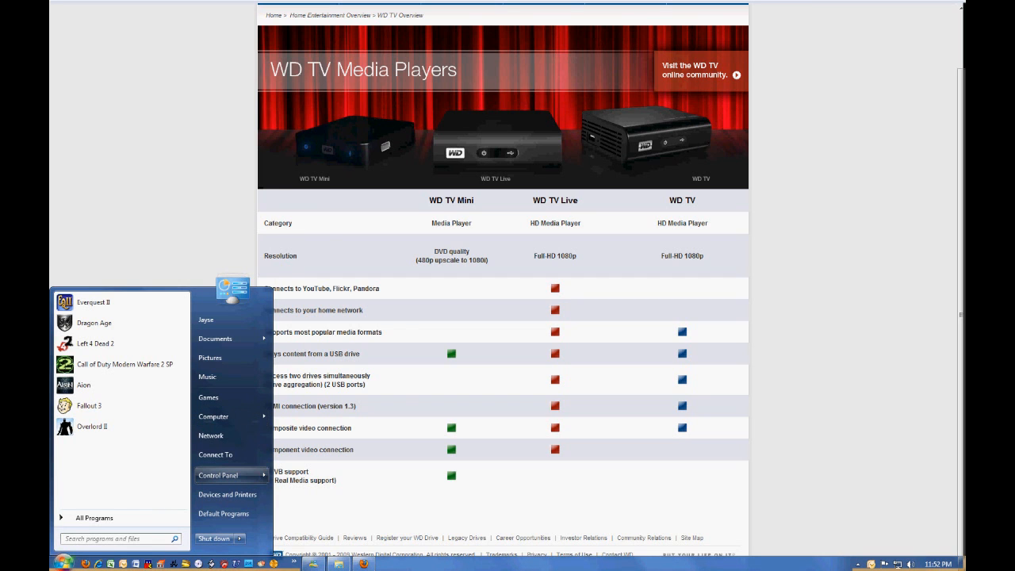
click(220, 475)
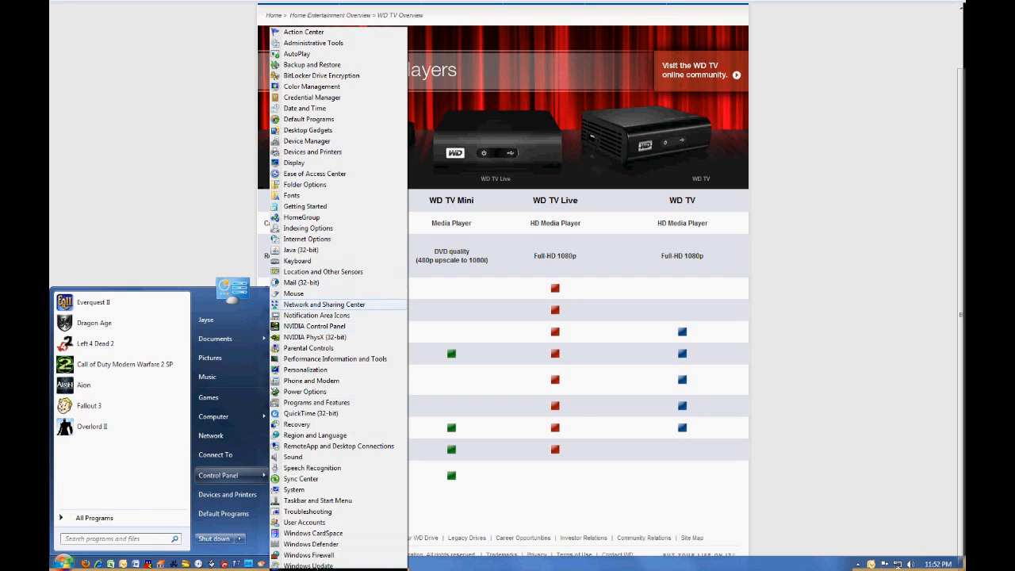
click(325, 304)
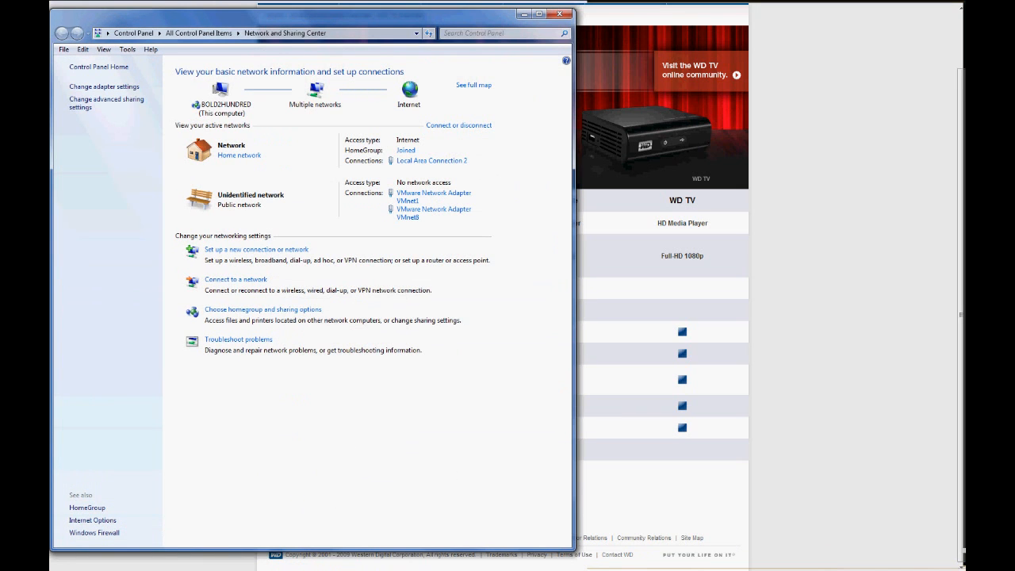
mouse_move(239, 156)
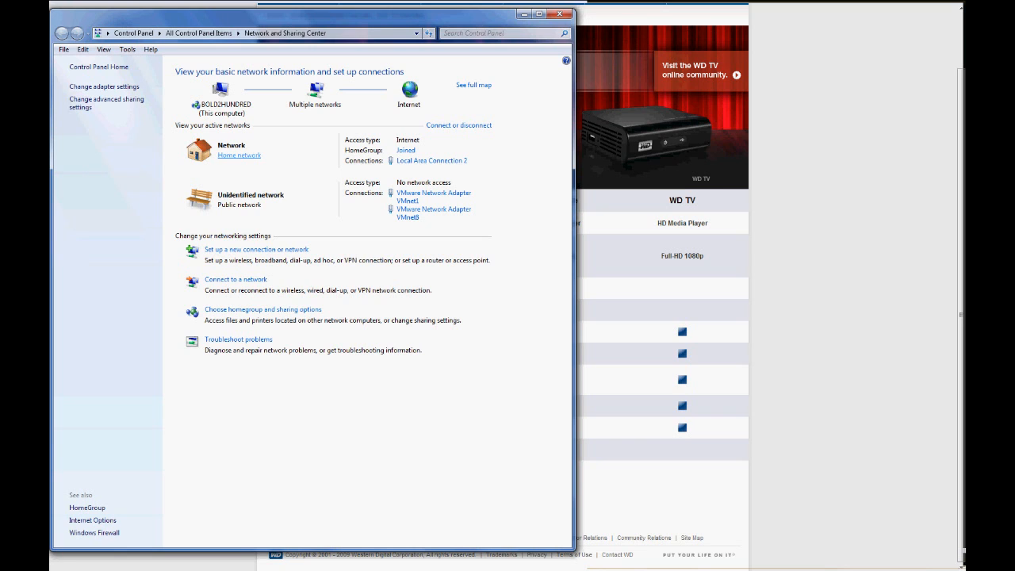
click(239, 155)
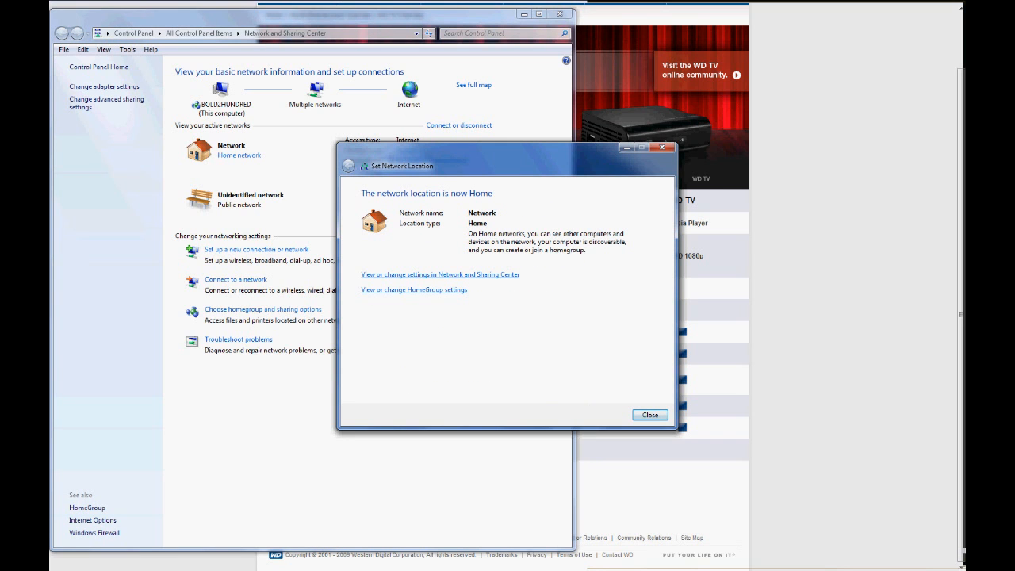
click(649, 415)
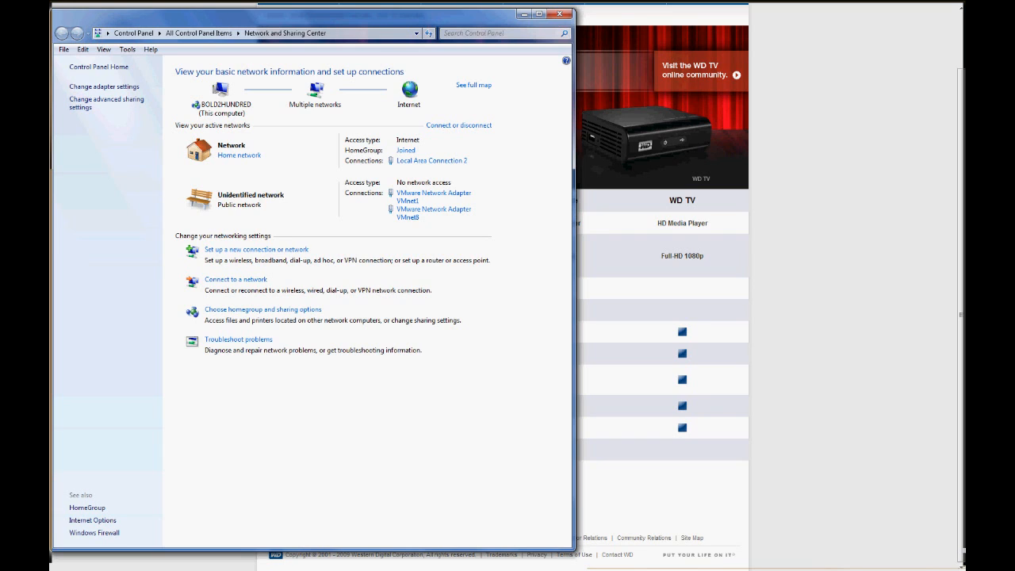
mouse_move(106, 103)
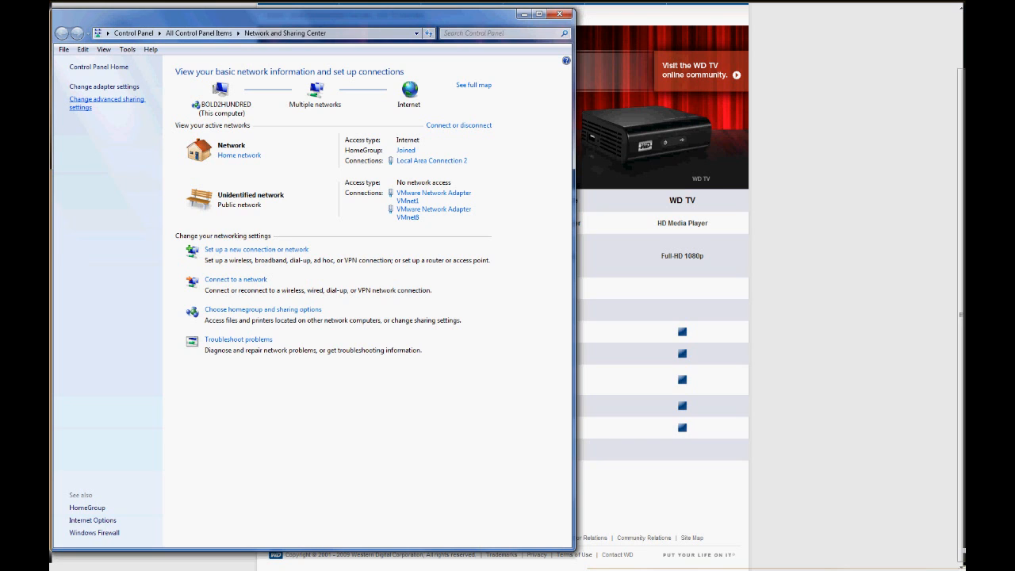
In Advanced sharing settings expand the Home or Work profile and go to the media streaming options.
click(107, 103)
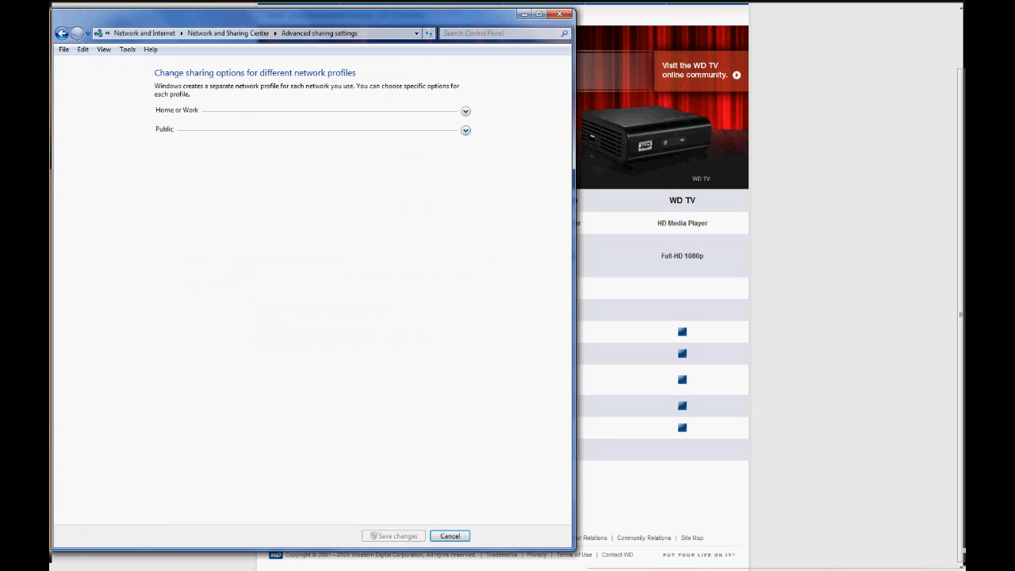
click(466, 111)
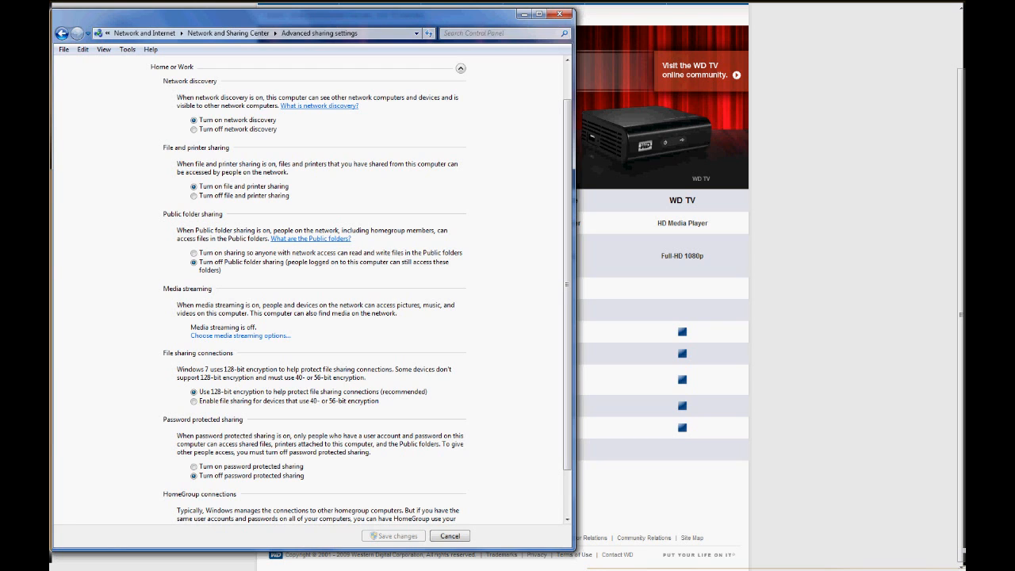
scroll(down, 3)
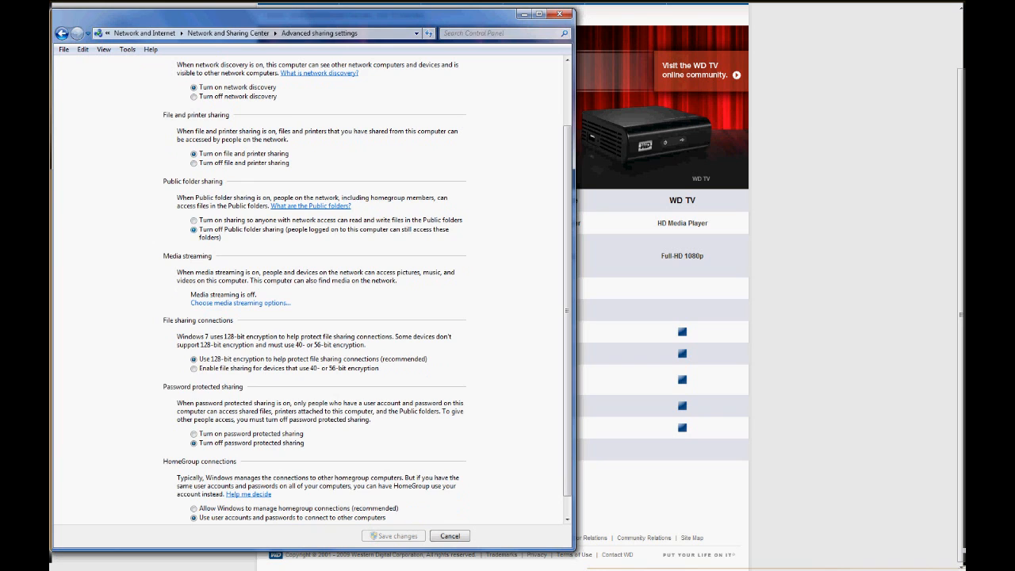
scroll(down, 3)
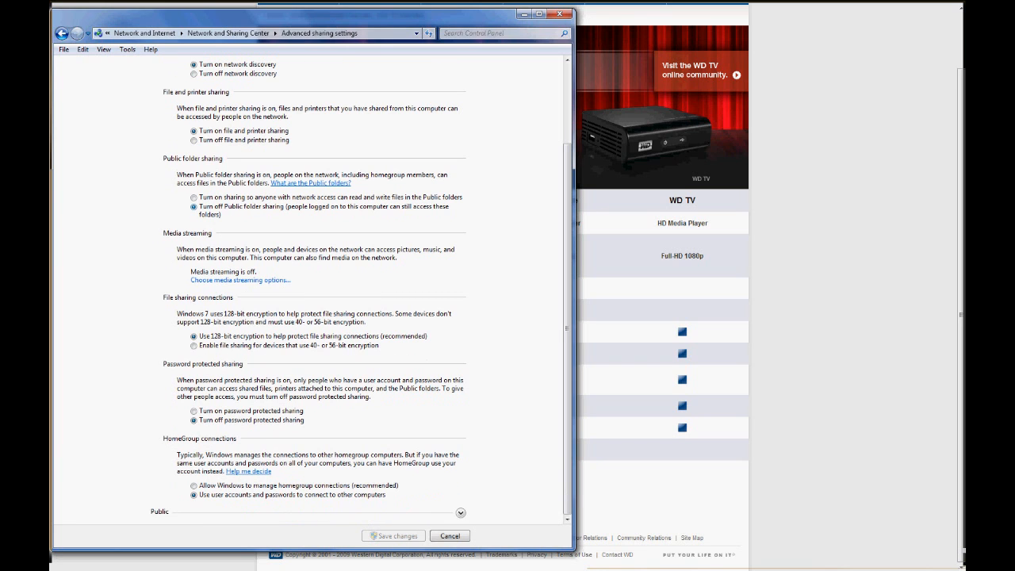
click(240, 280)
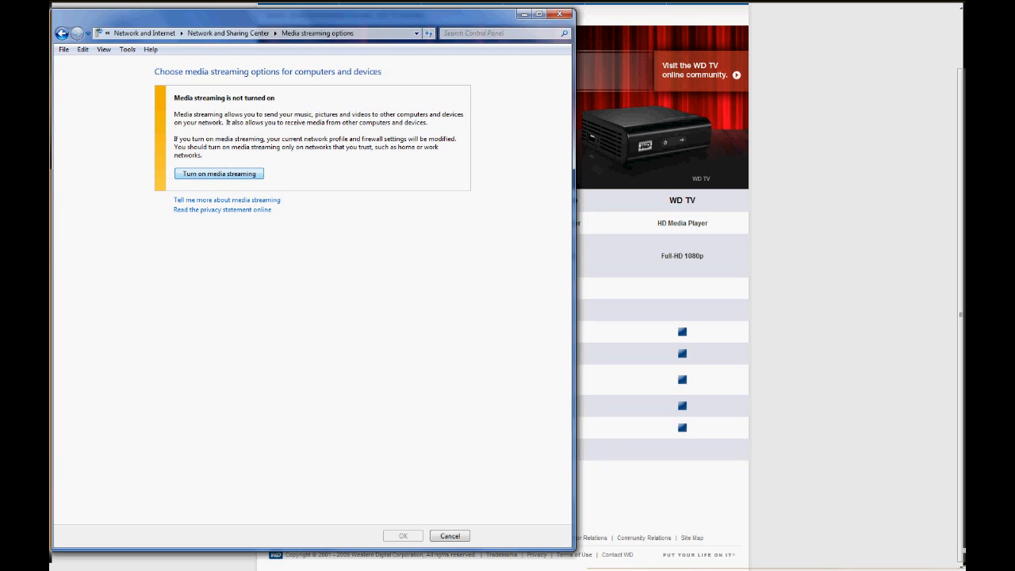
Turn on media streaming with all listed network devices allowed and confirm with OK.
click(219, 174)
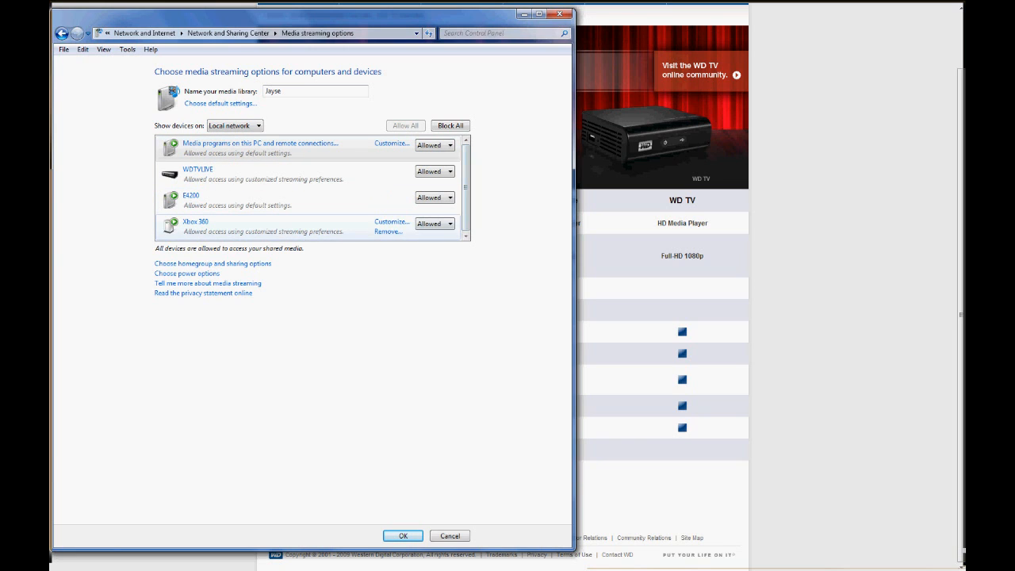
click(199, 169)
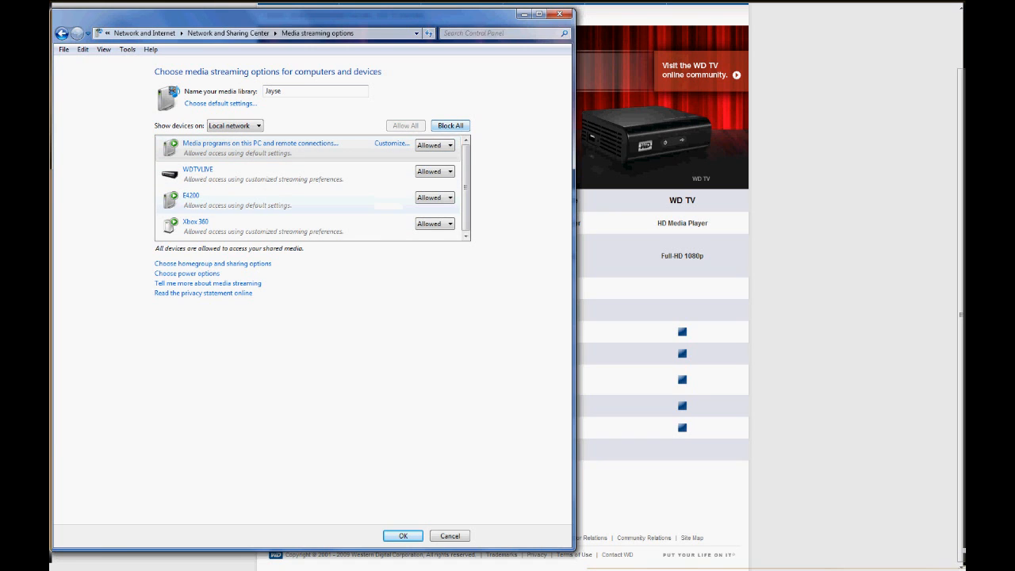
click(449, 126)
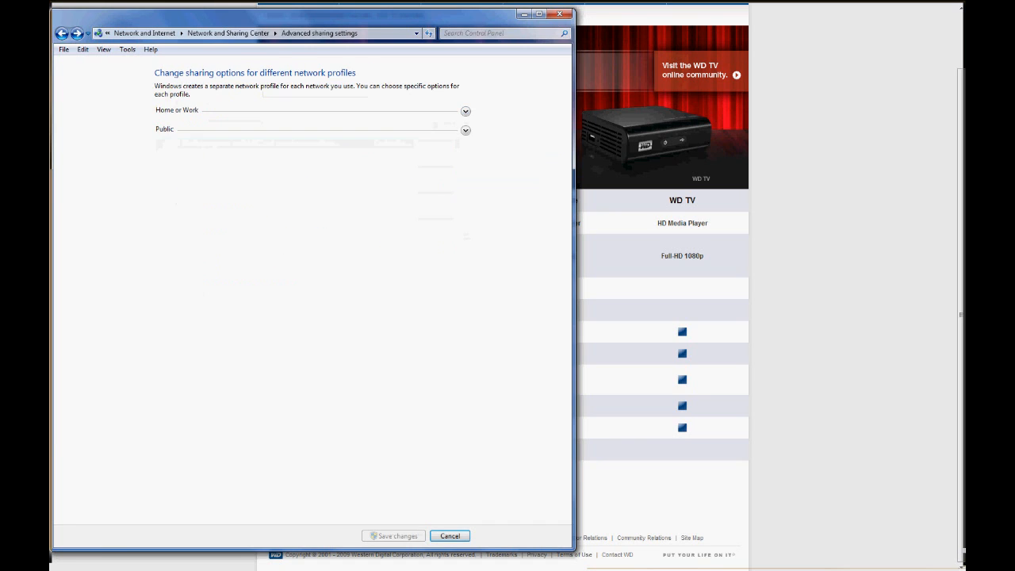
Expand the Home or Work profile and scroll through its options: file and printer sharing on, password protection off.
click(466, 111)
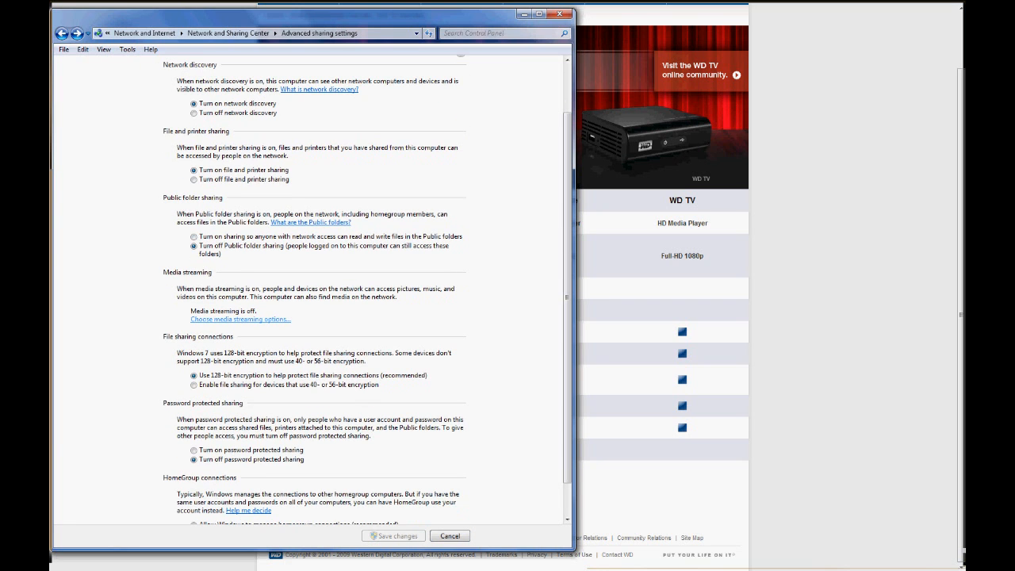
click(240, 318)
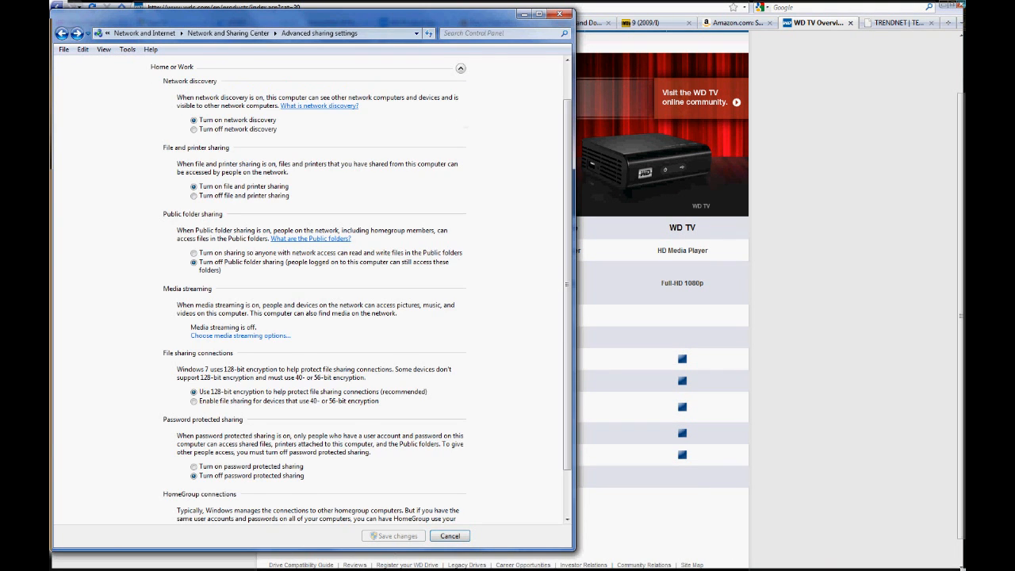
scroll(down, 3)
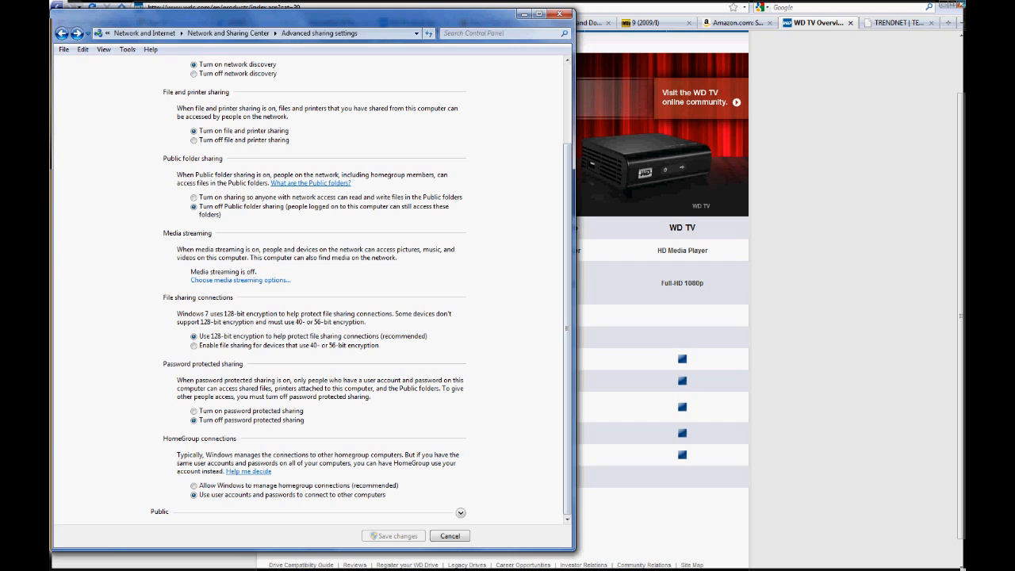
scroll(up, 3)
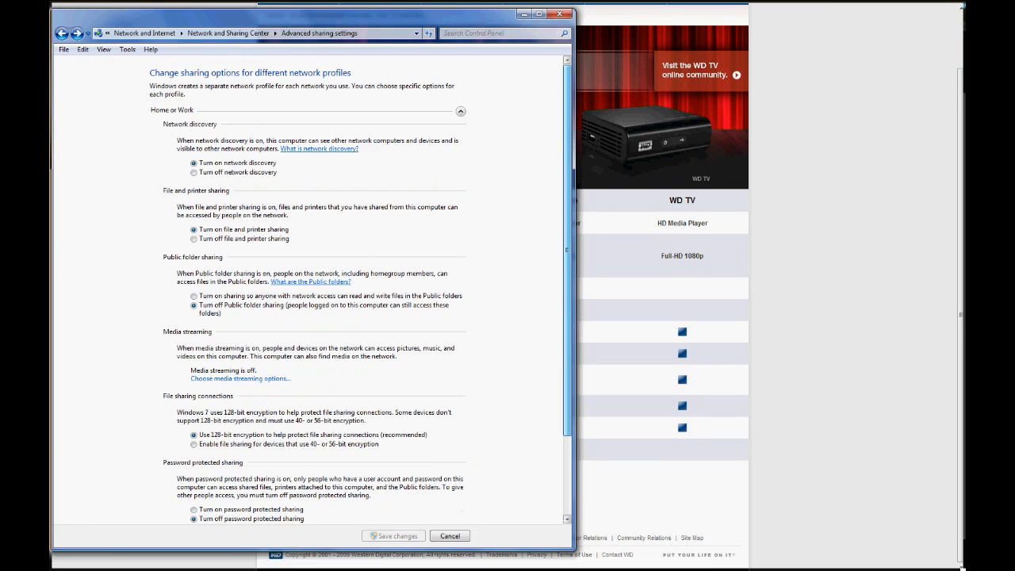
scroll(down, 3)
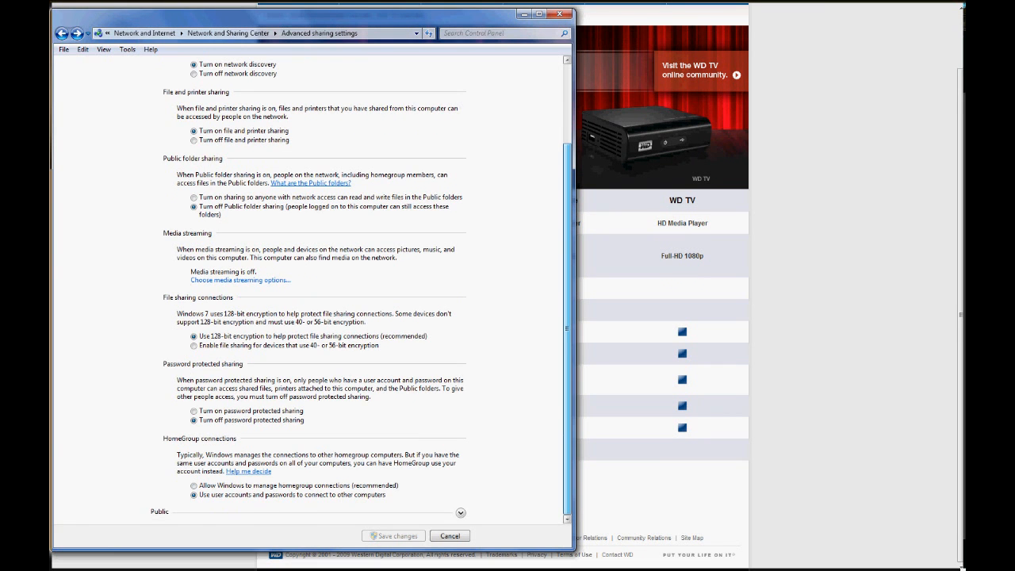
scroll(up, 3)
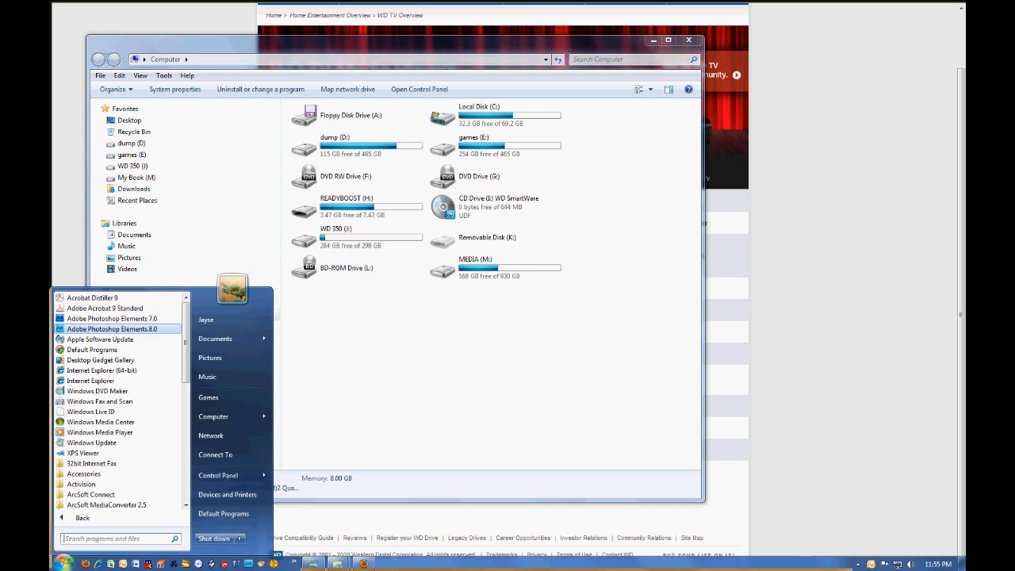
mouse_move(101, 421)
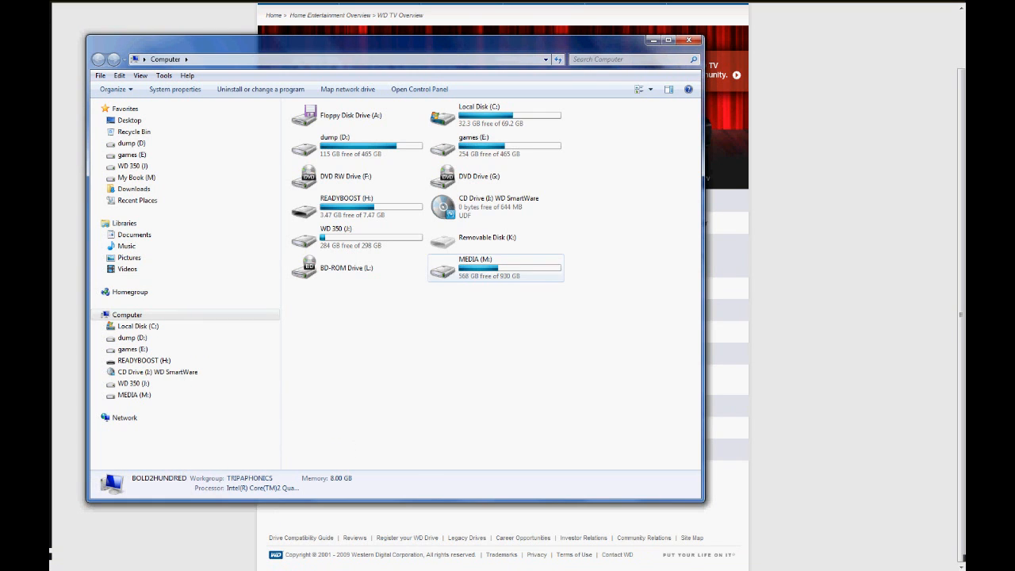
Open the MEDIA (M:) drive and bring up the New item choices on its empty space.
double_click(495, 267)
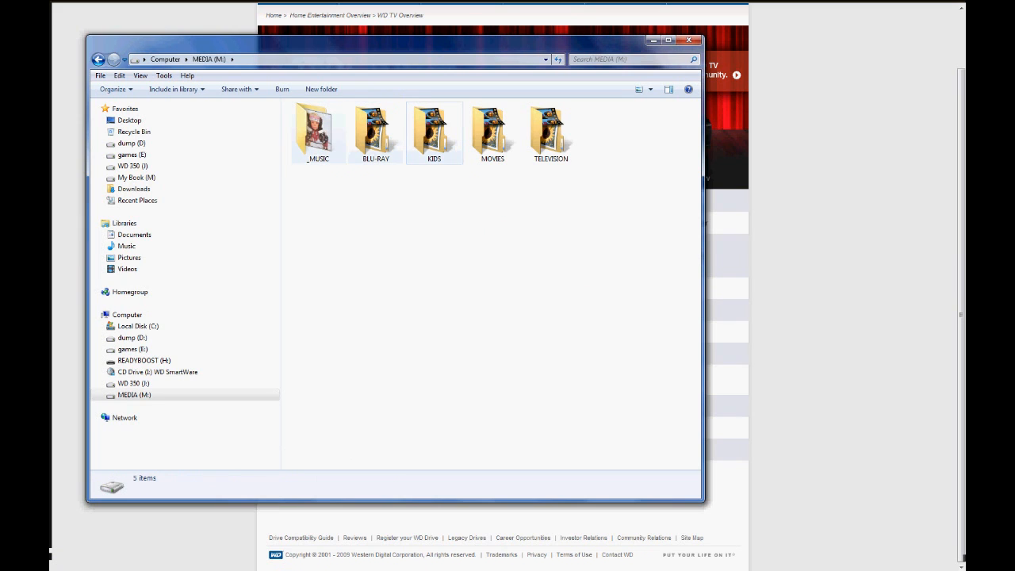
click(551, 131)
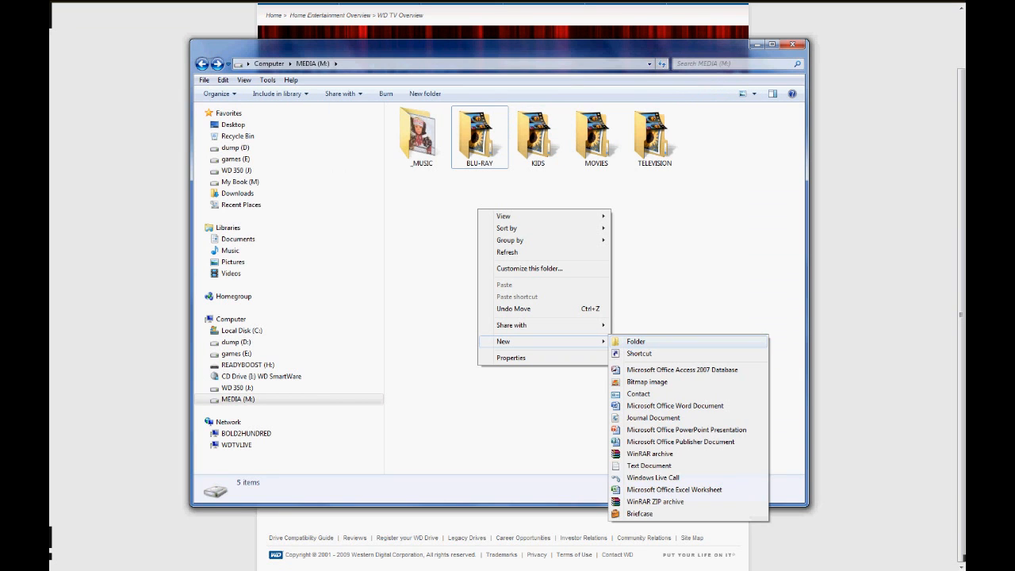
Create the new TUTORIAL folder on the MEDIA drive and open its Properties.
click(636, 341)
text(TUTORIAL)
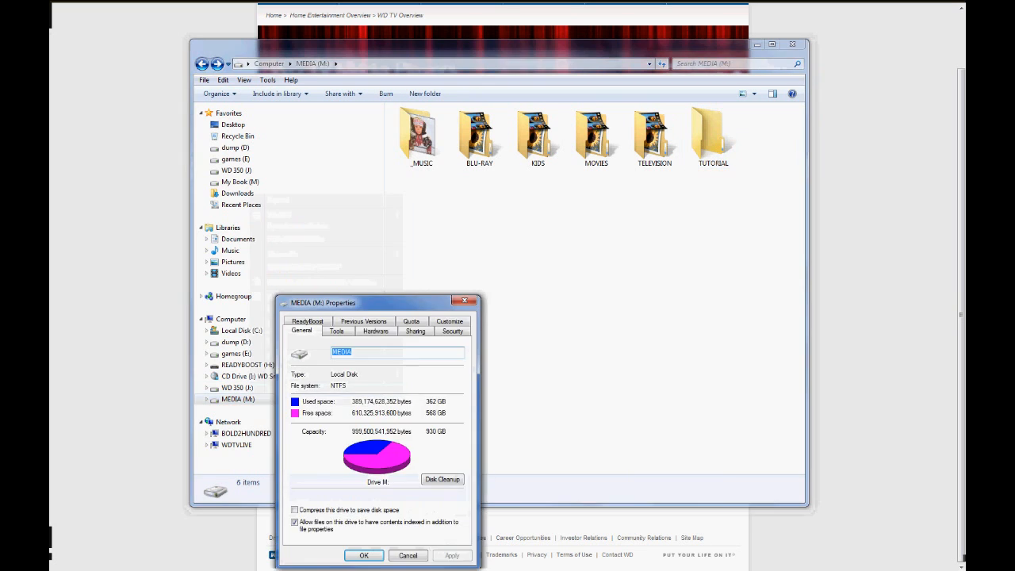
click(415, 330)
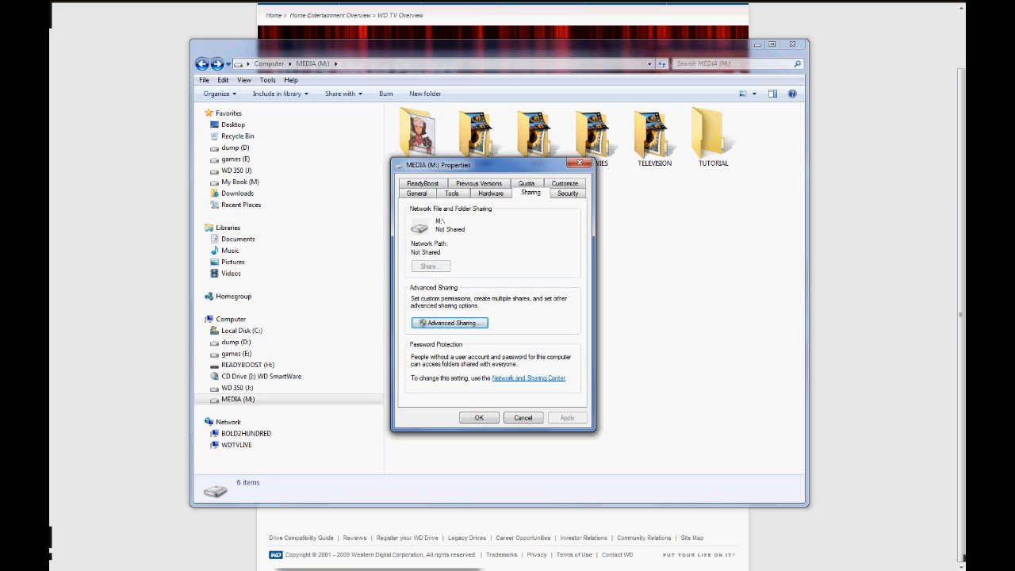
drag(491, 164, 485, 186)
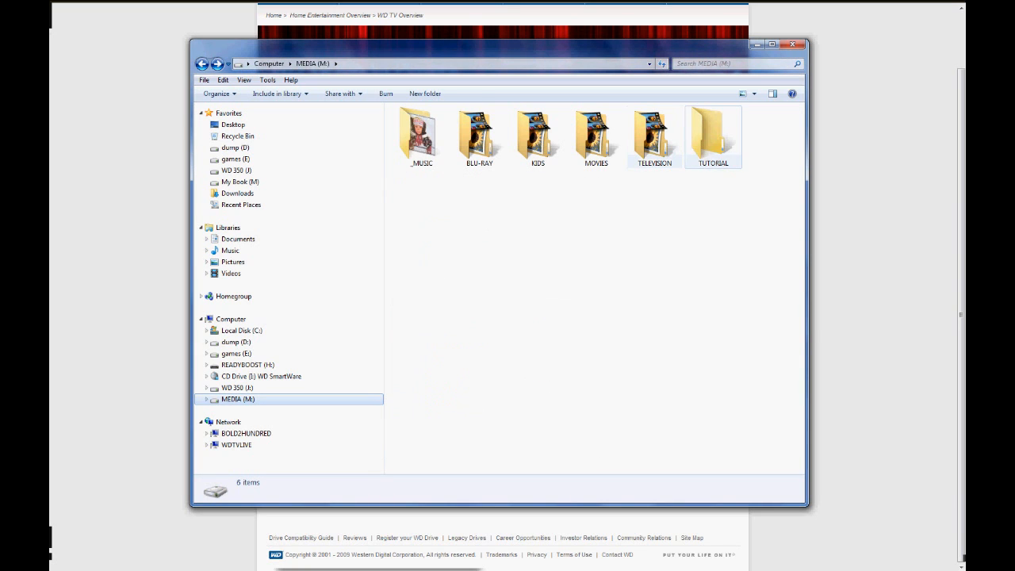
right_click(712, 136)
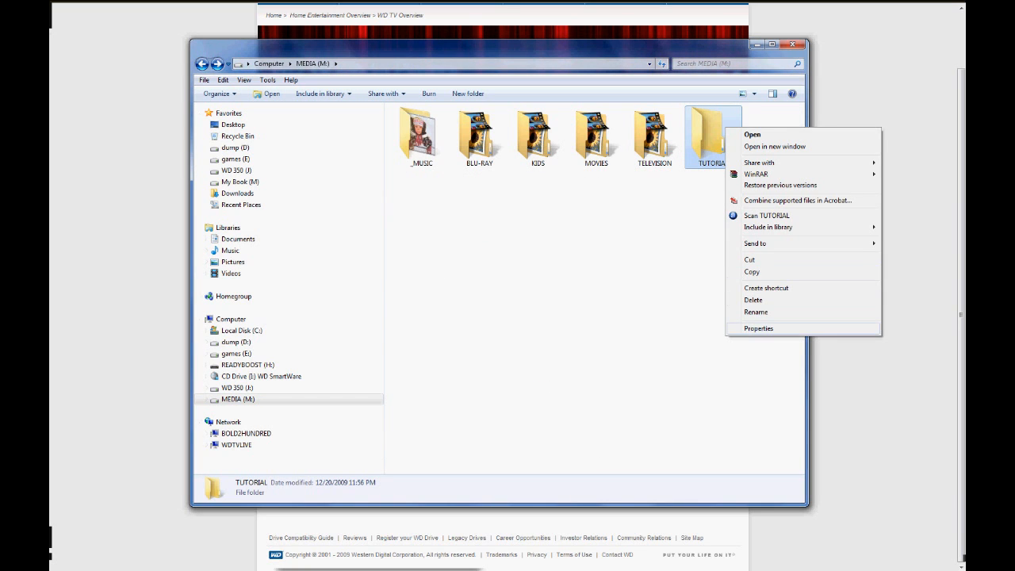
click(758, 327)
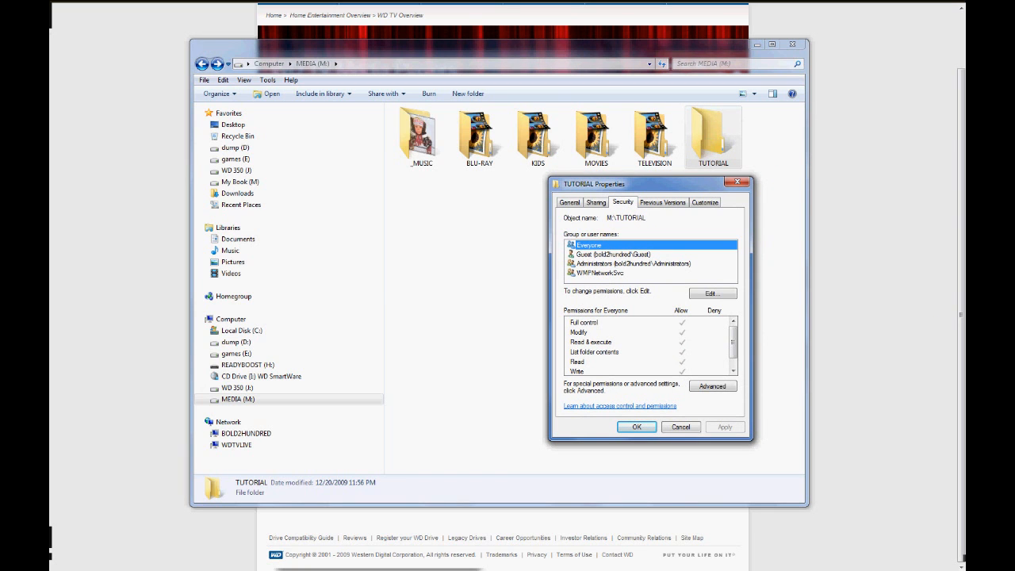
Review the Security tab's groups and permissions, then go to the Advanced security settings.
scroll(down, 3)
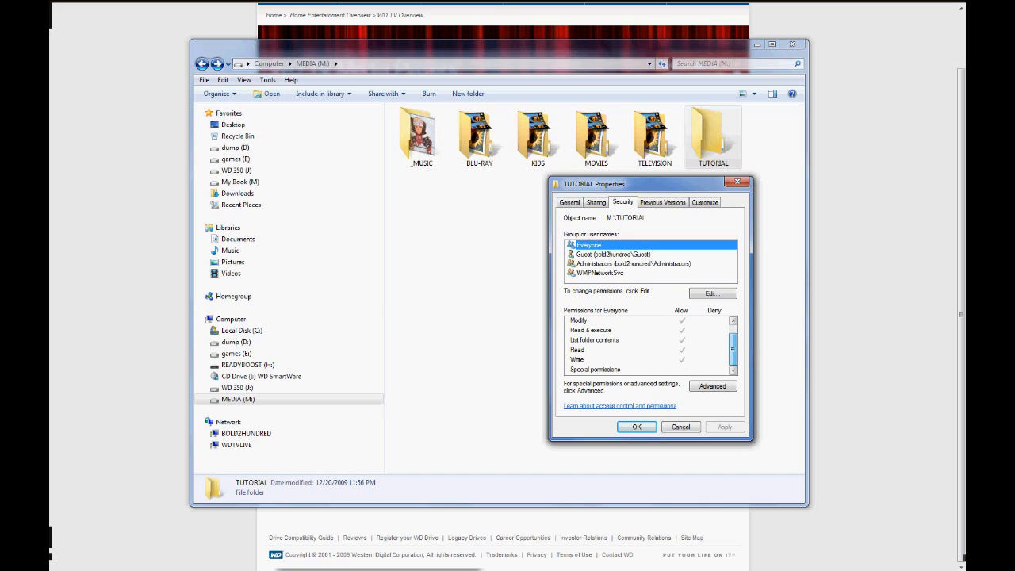
scroll(up, 3)
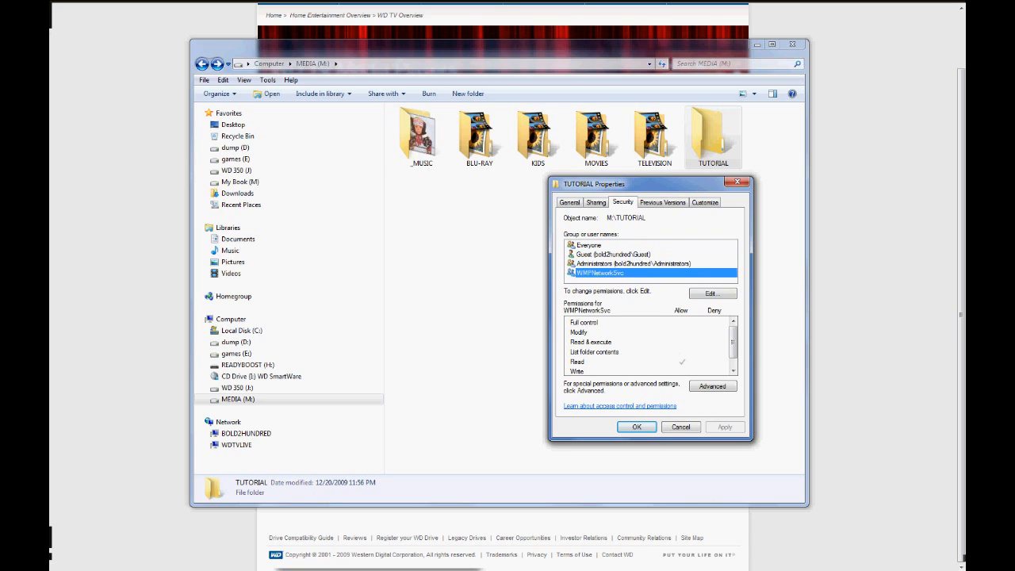
click(711, 387)
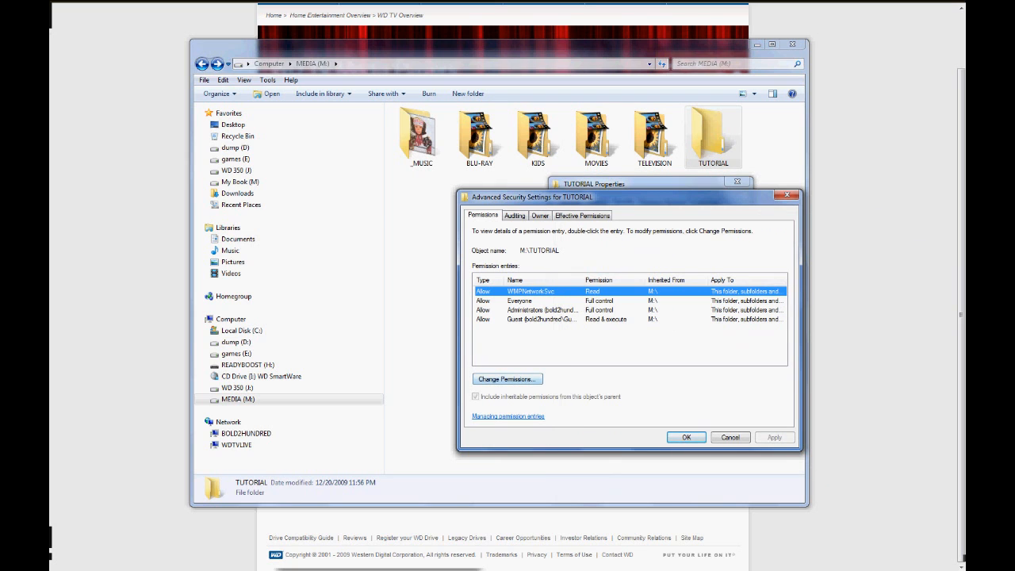
Untick inheritable permissions and remove every inherited entry, leaving TUTORIAL with no permission entries.
click(507, 378)
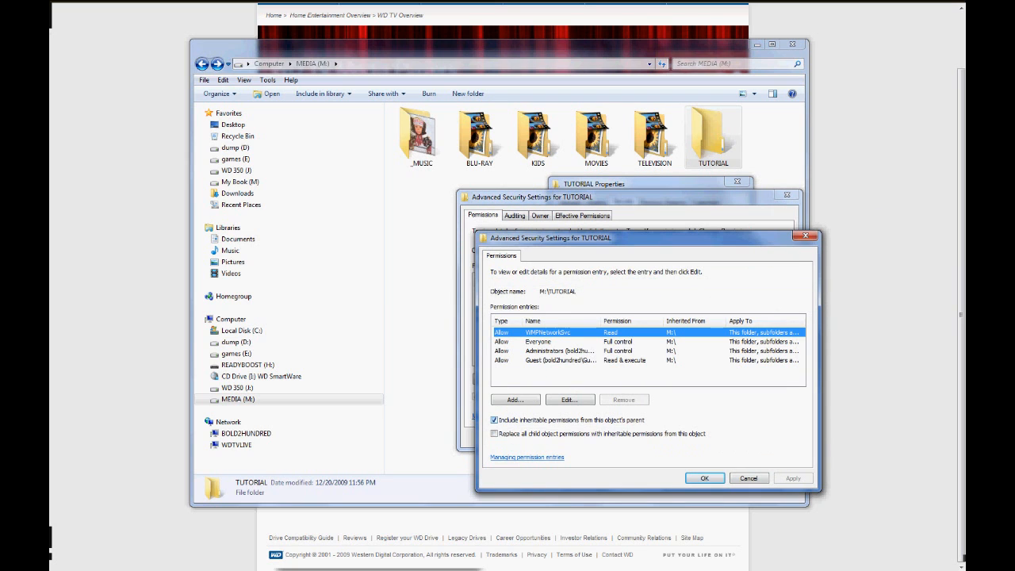
click(494, 420)
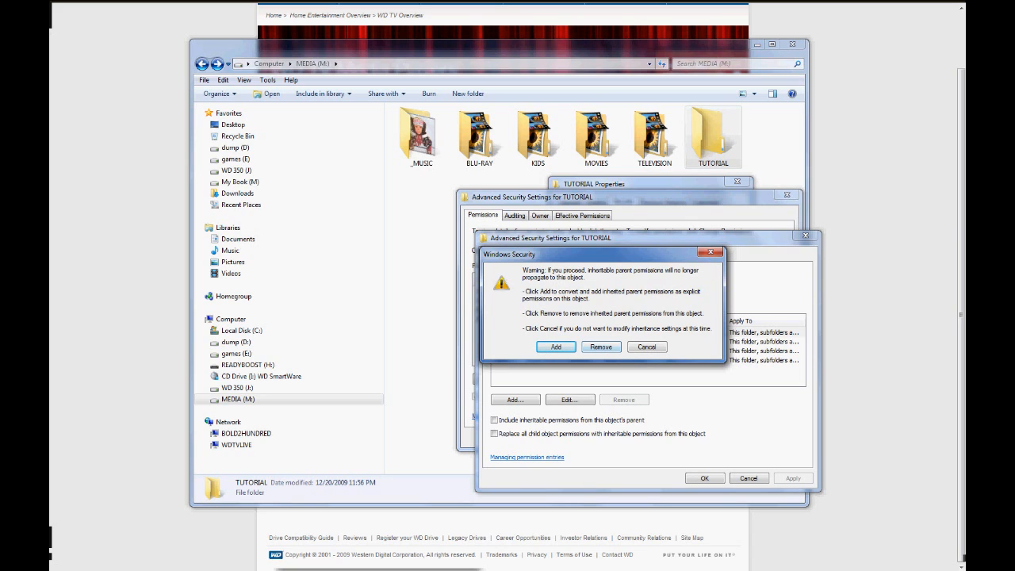
click(601, 346)
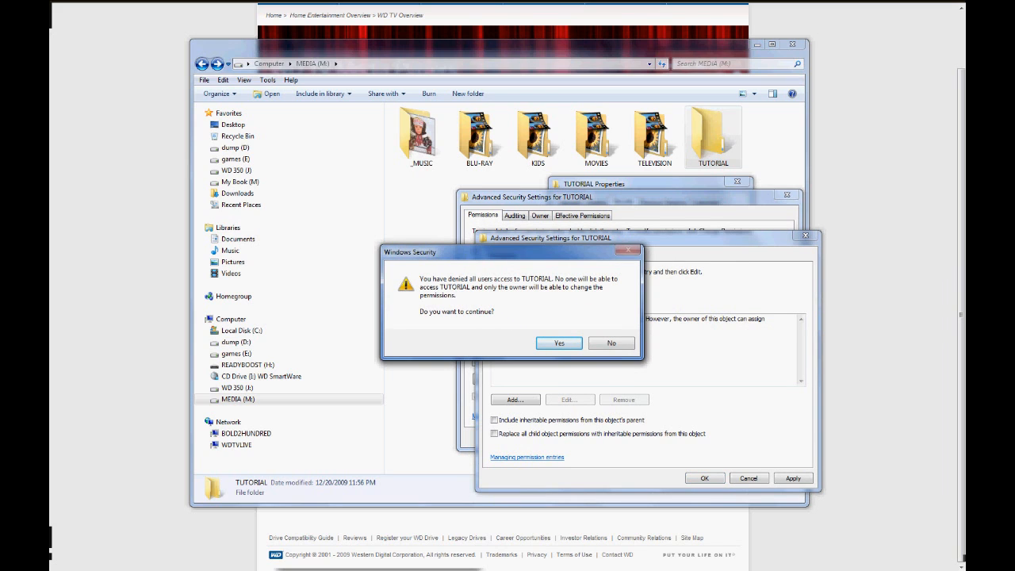
click(559, 342)
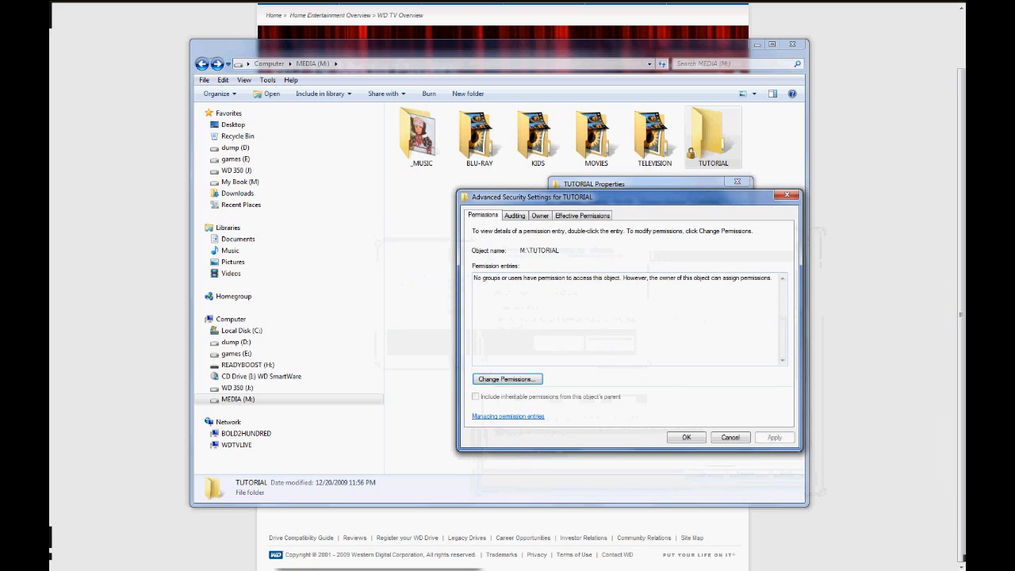
Add an Everyone entry allowed to traverse the folder, list contents and read attributes.
click(540, 214)
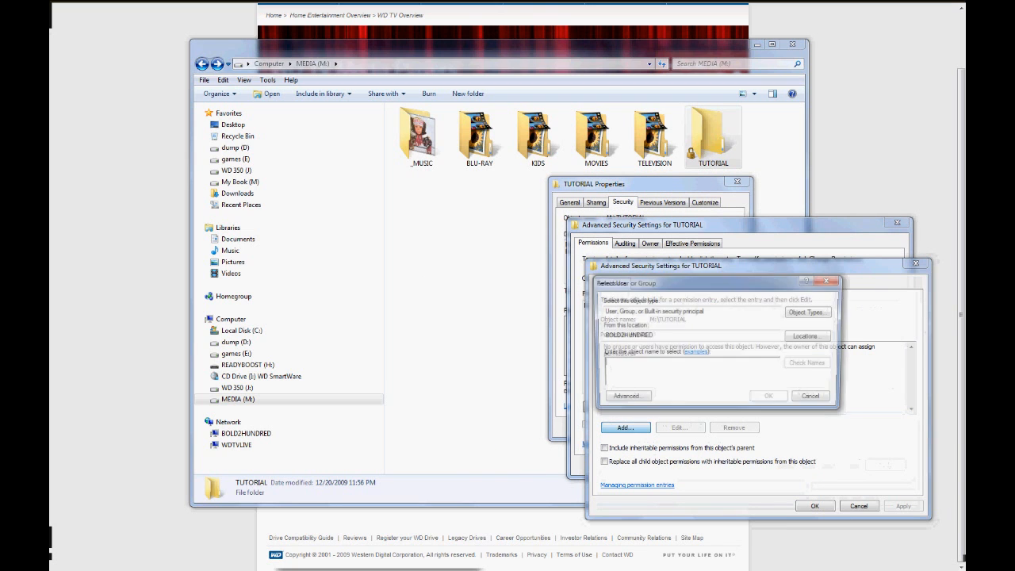
text(everyone)
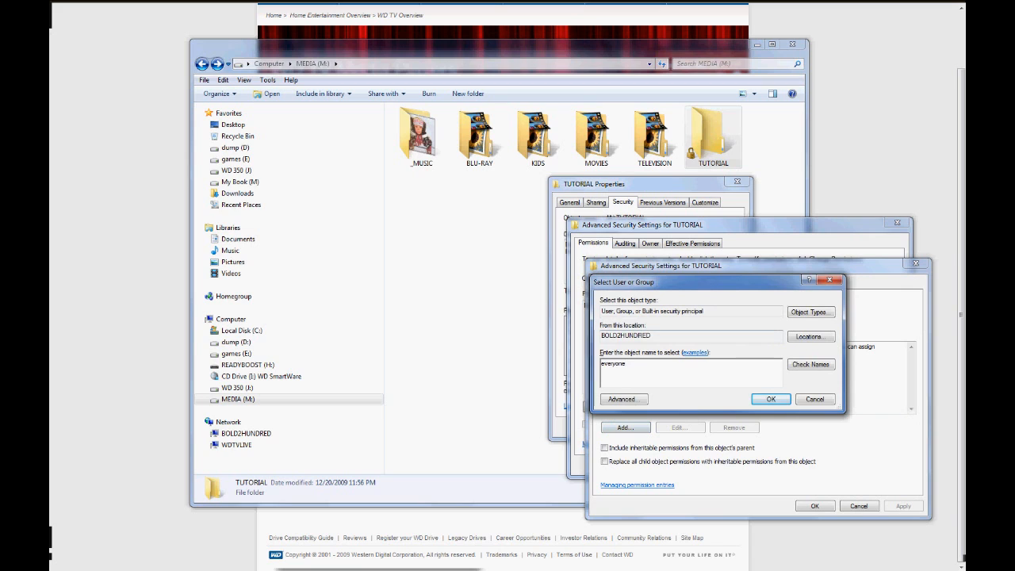
click(769, 399)
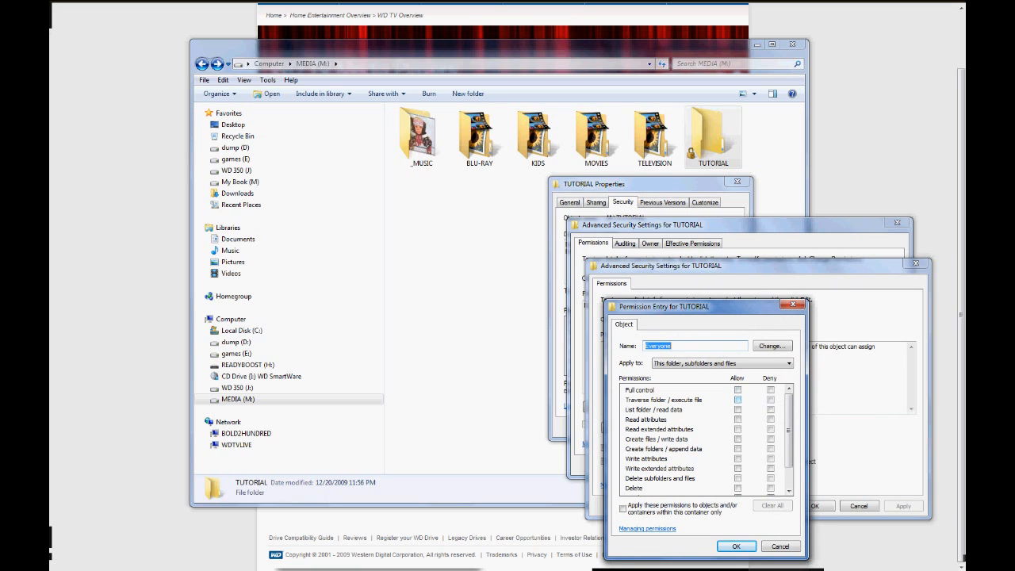
click(737, 399)
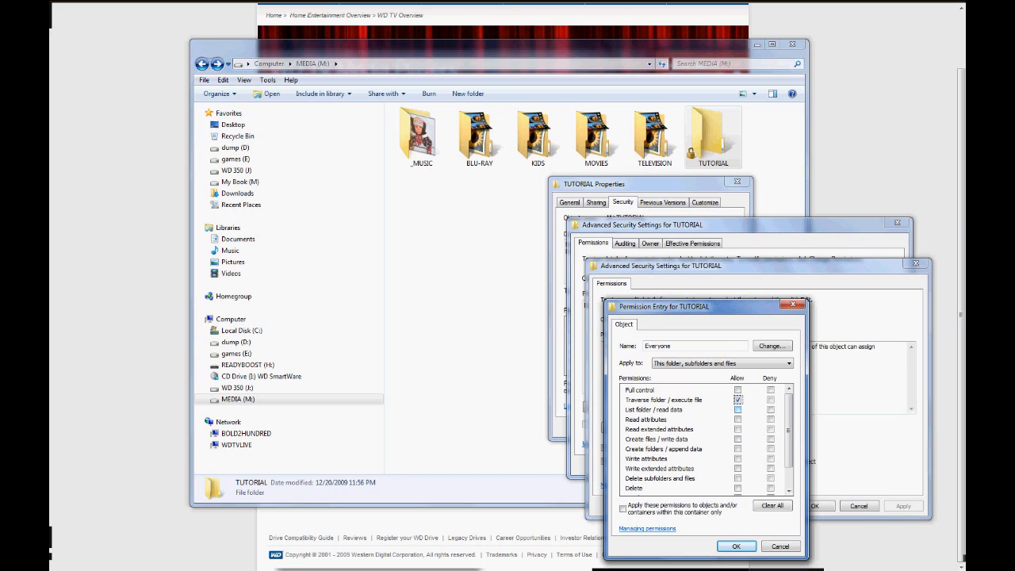
click(737, 419)
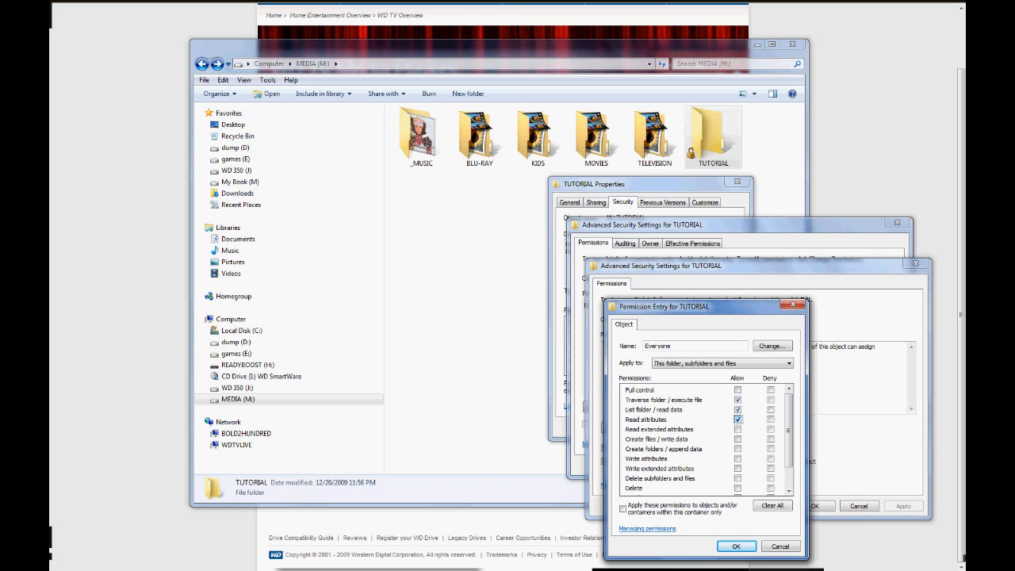
scroll(down, 3)
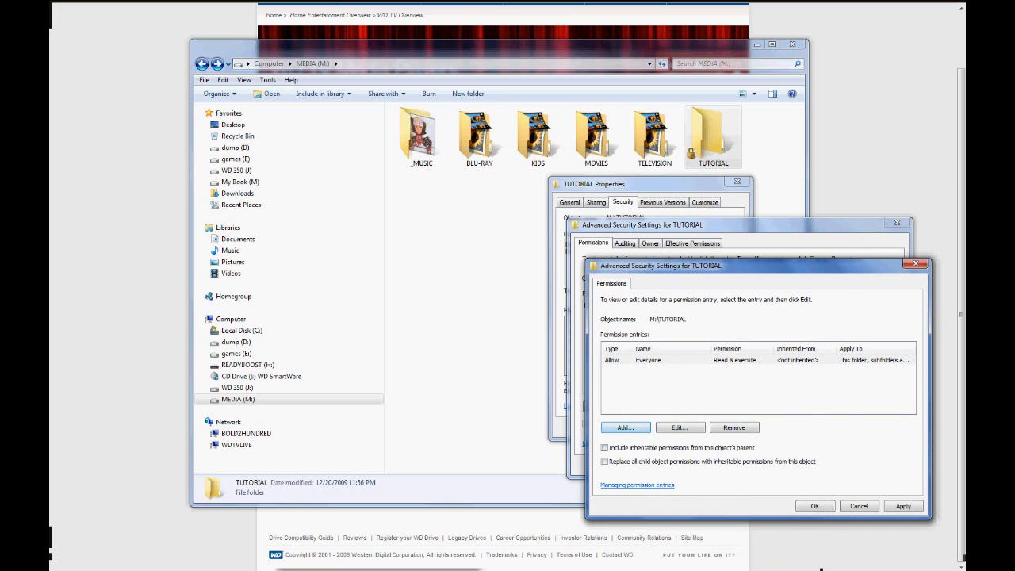
Add Administrators and the owner's user account, each with Full control on TUTORIAL.
click(625, 427)
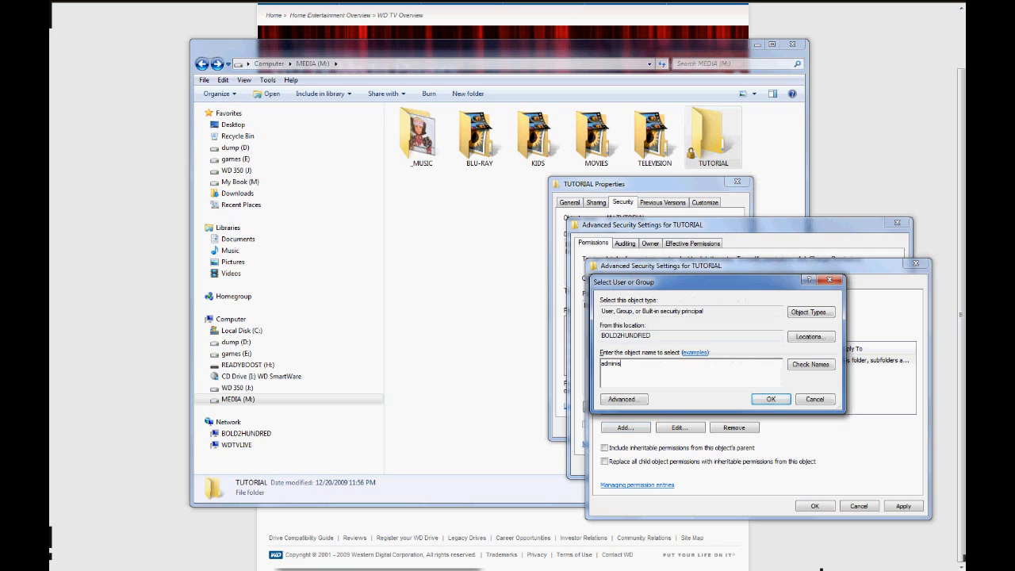
click(769, 399)
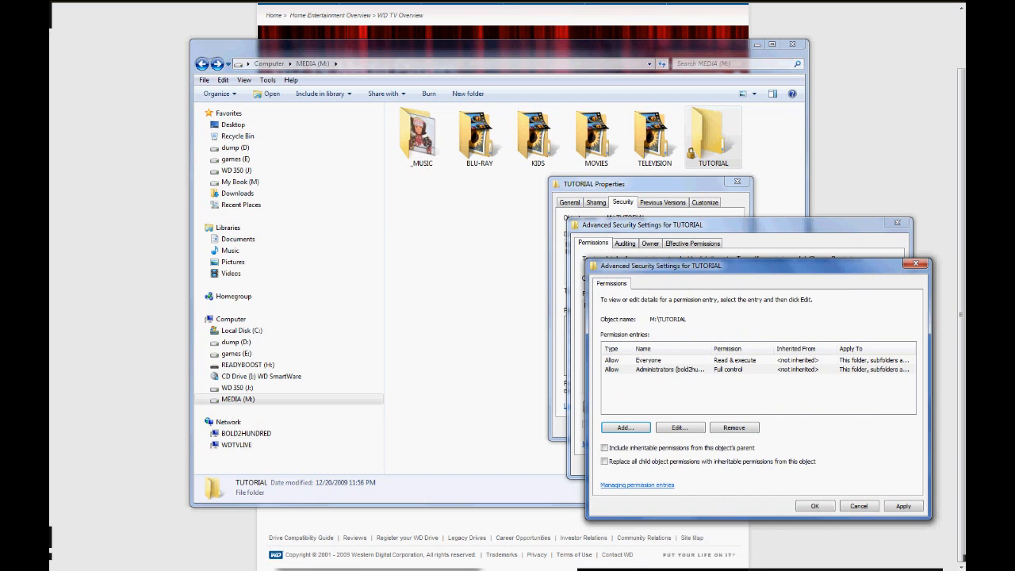
click(625, 427)
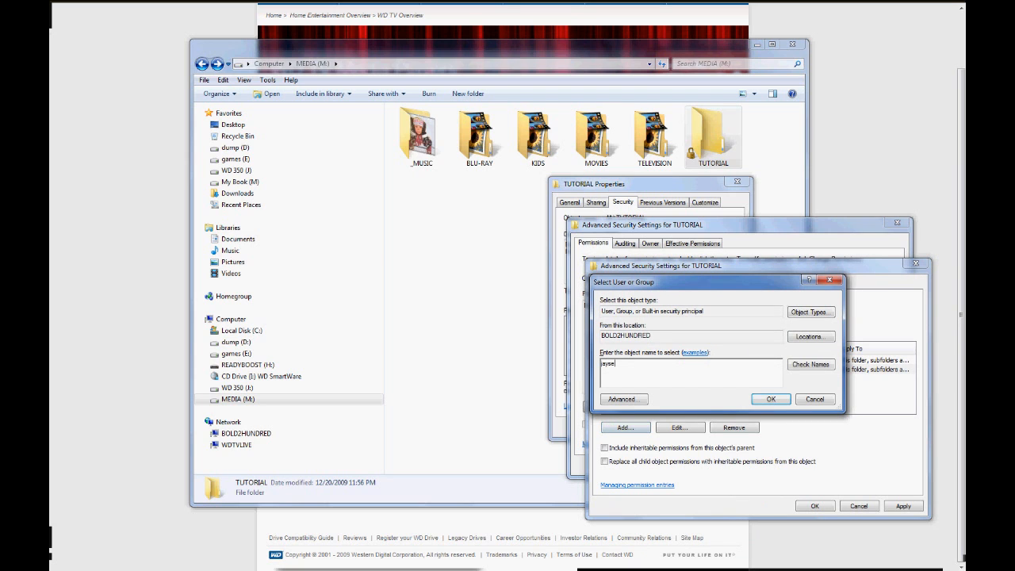
click(770, 399)
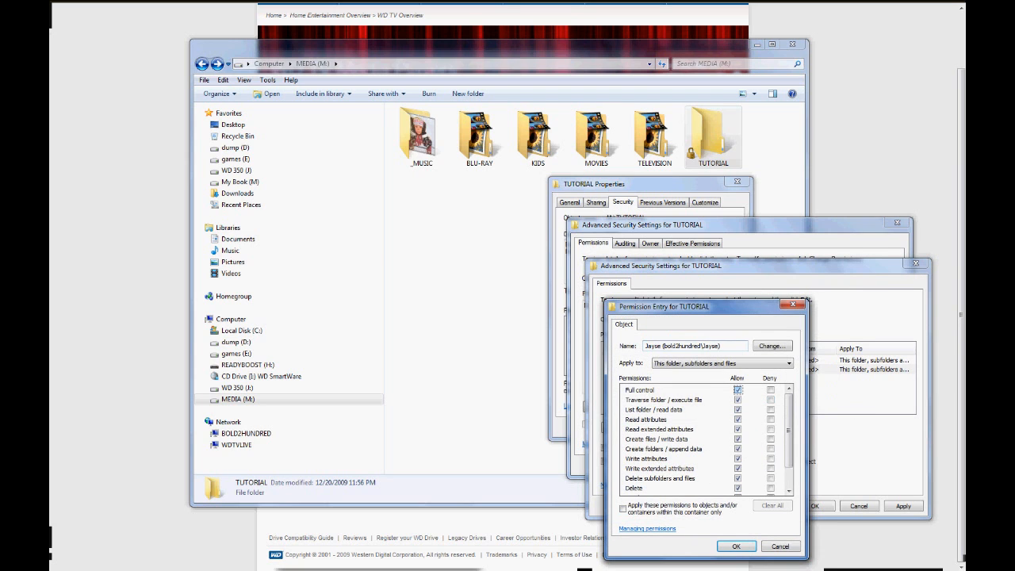
click(735, 546)
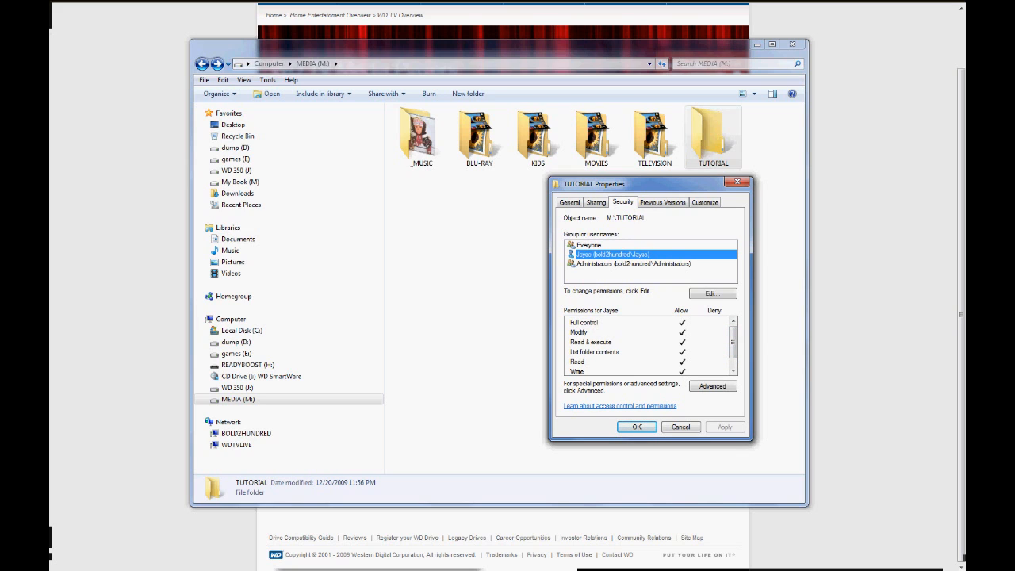
In Advanced Sharing enable 'Share this folder' and name the share Tutorial.
click(634, 262)
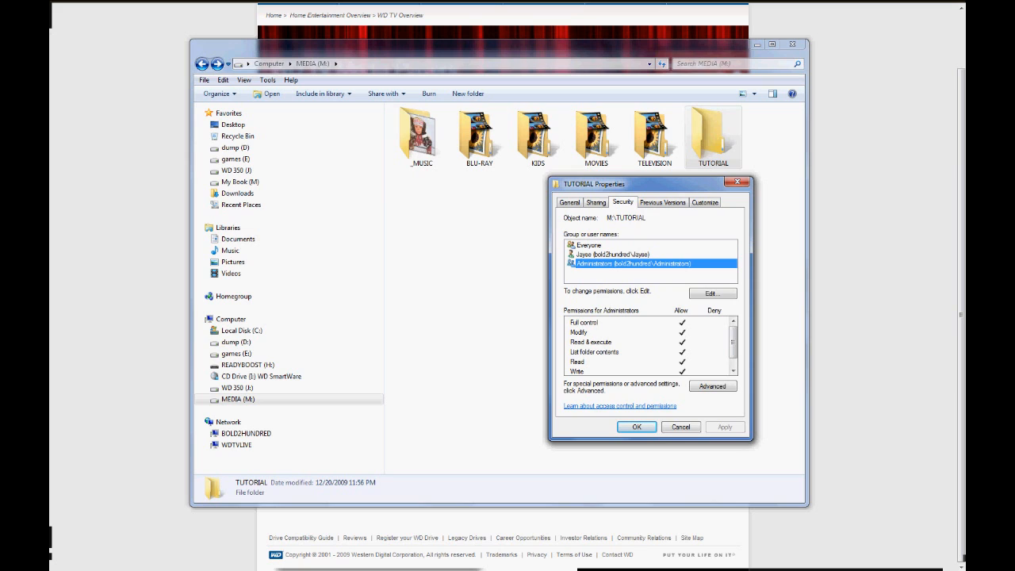
click(595, 202)
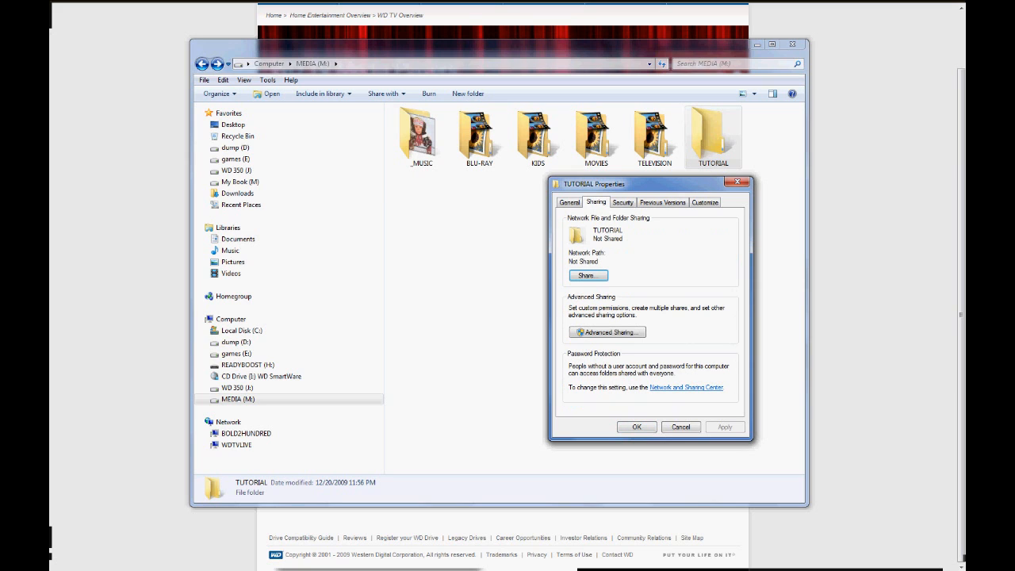
click(606, 331)
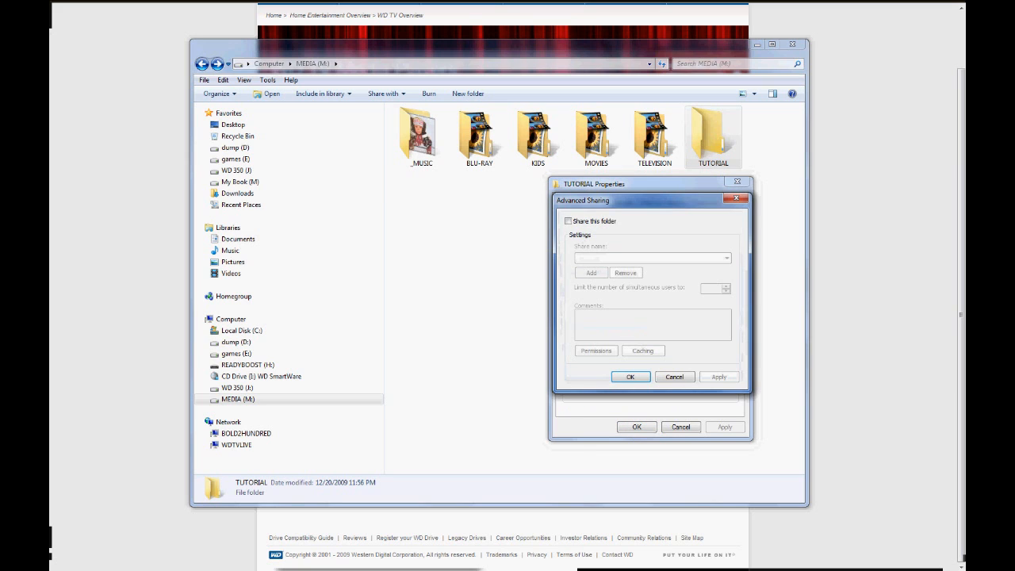
click(569, 220)
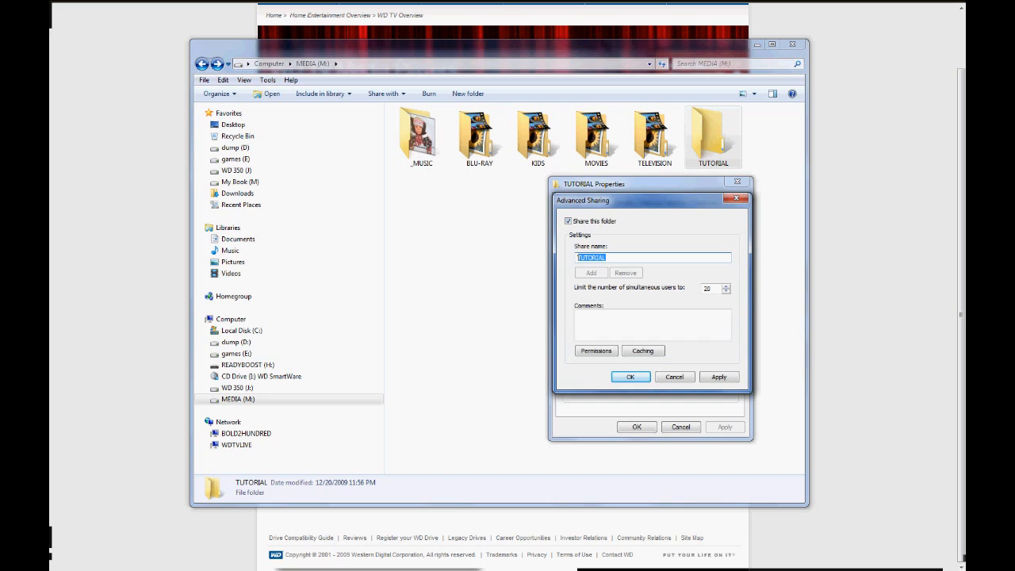
text(Tutol)
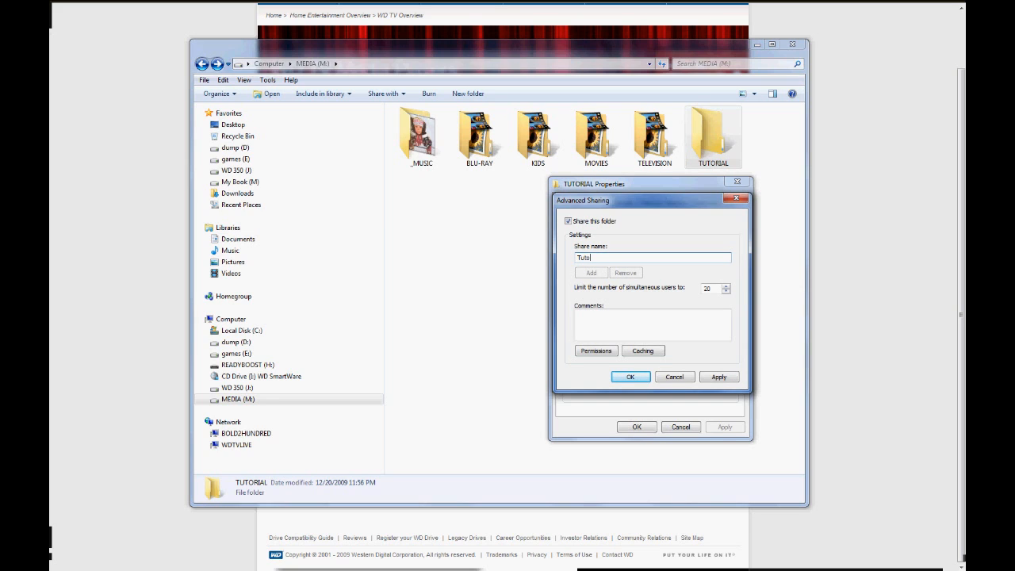
text(rial)
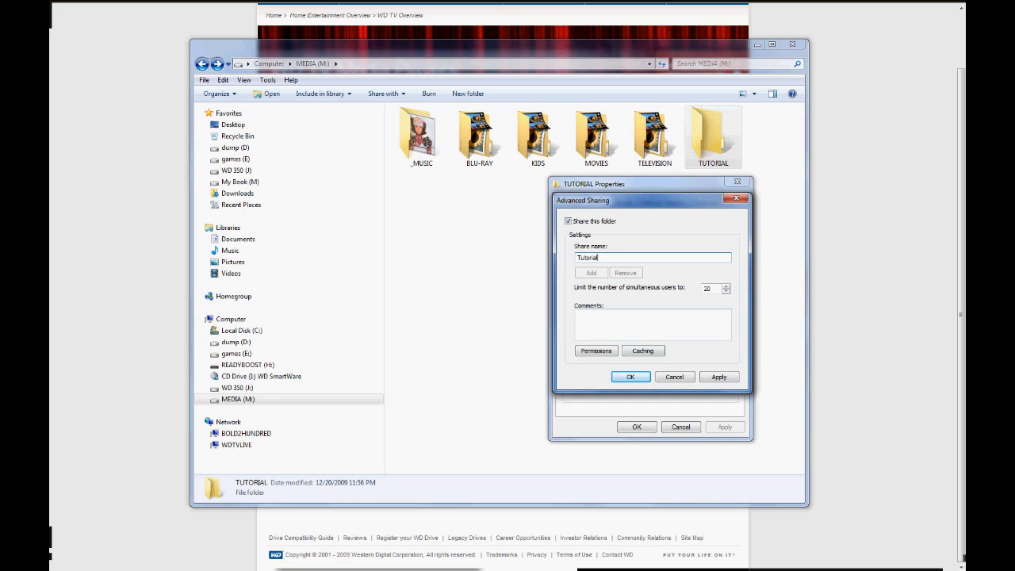
Check the share permissions show Everyone on read, accept the share settings and return to the MEDIA drive.
click(596, 351)
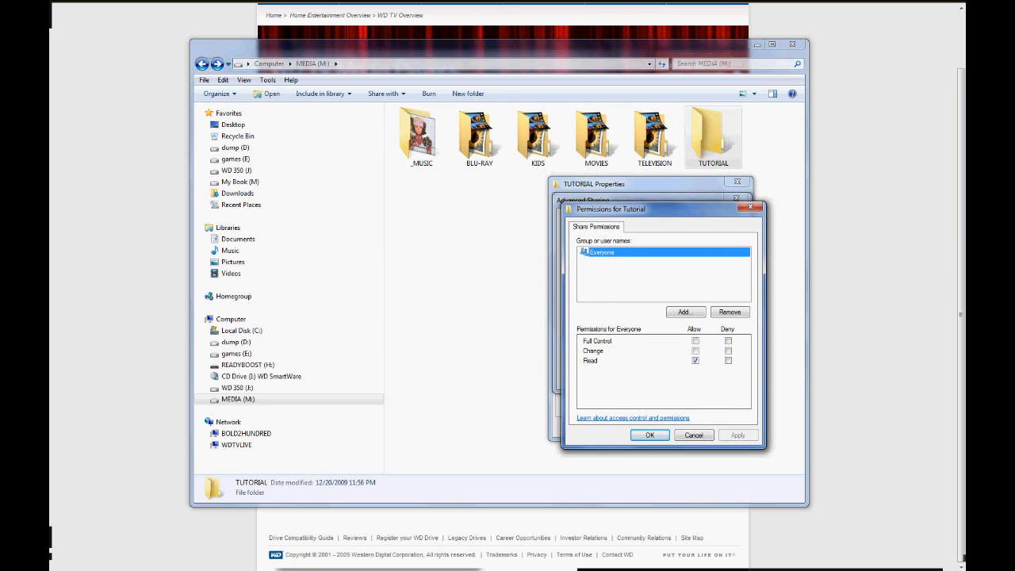
click(649, 435)
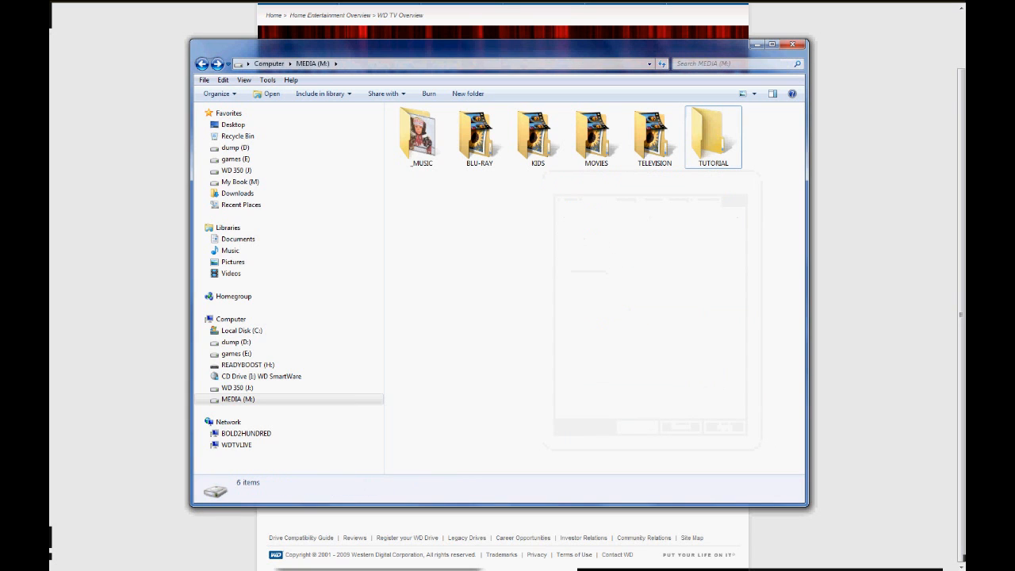
click(420, 135)
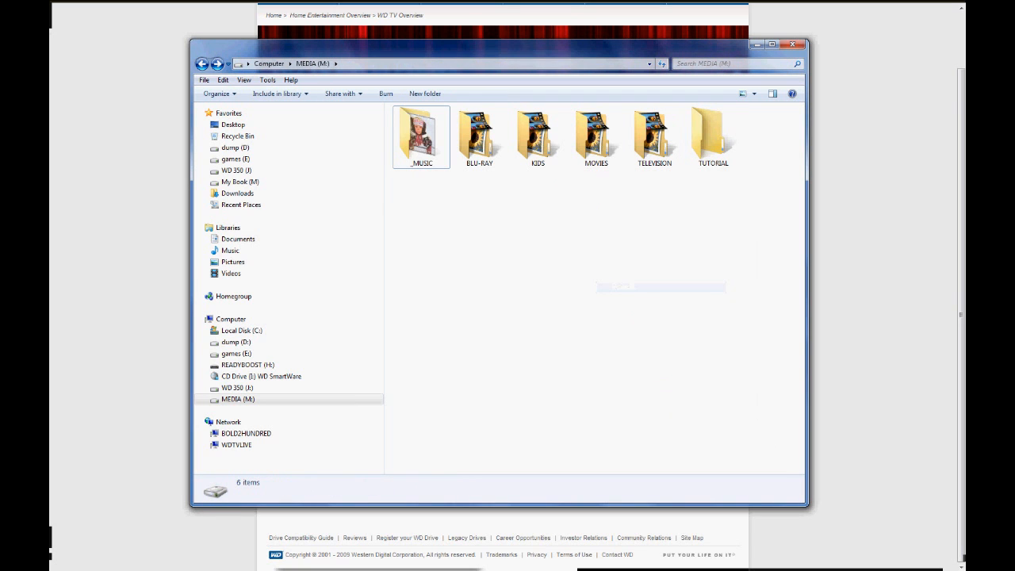